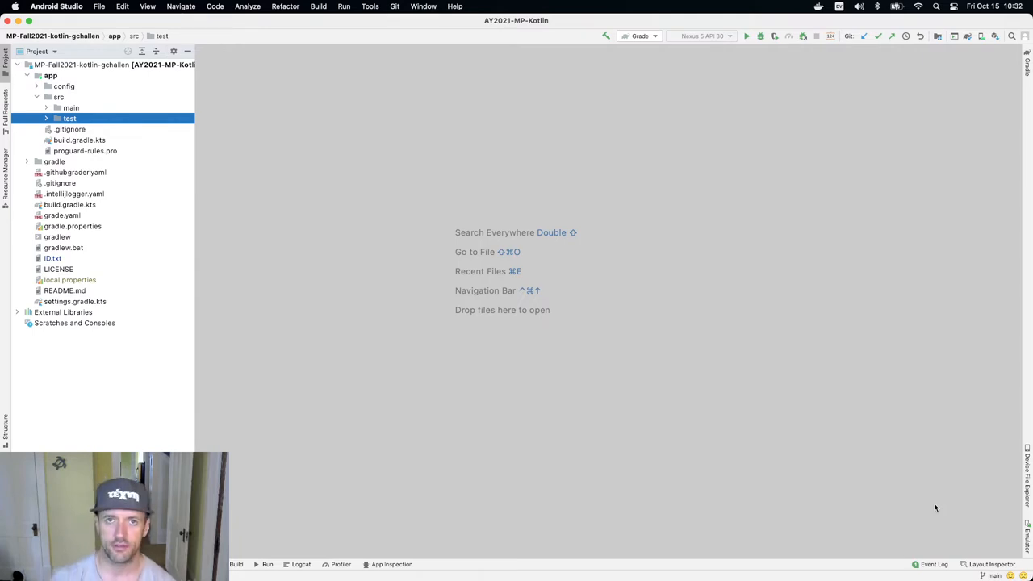
{"action": "mouse_move", "coordinate": [89, 145]}
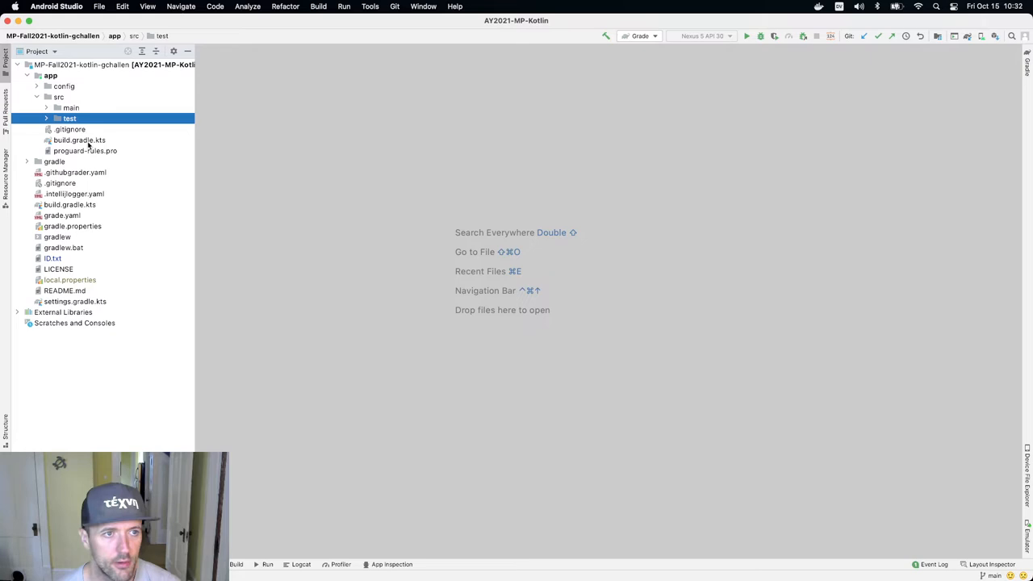
Expand app > src > test to reveal the kotlin package with Helpers.kt, Matchers.kt and MP0Test.
{"action": "left_click", "coordinate": [46, 118]}
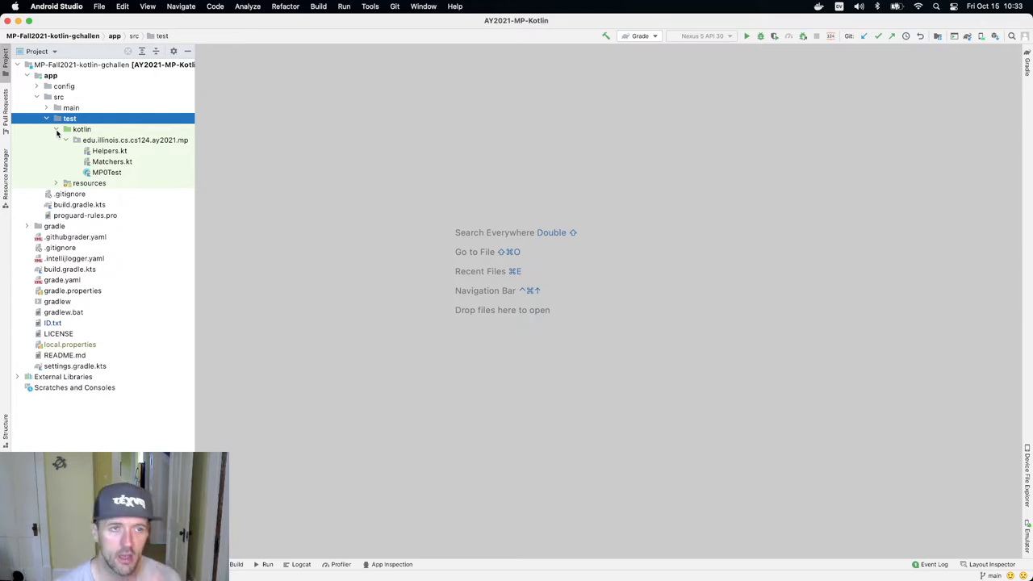
Briefly view Helpers.kt, close it, and bring MP0Test.kt into the editor.
{"action": "left_click", "coordinate": [112, 161]}
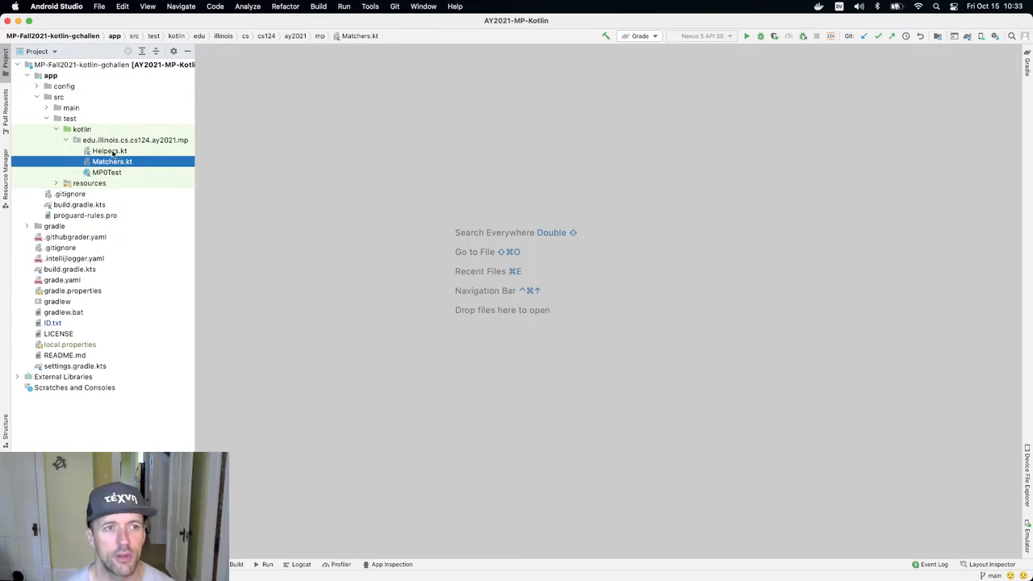
{"action": "double_click", "coordinate": [109, 151]}
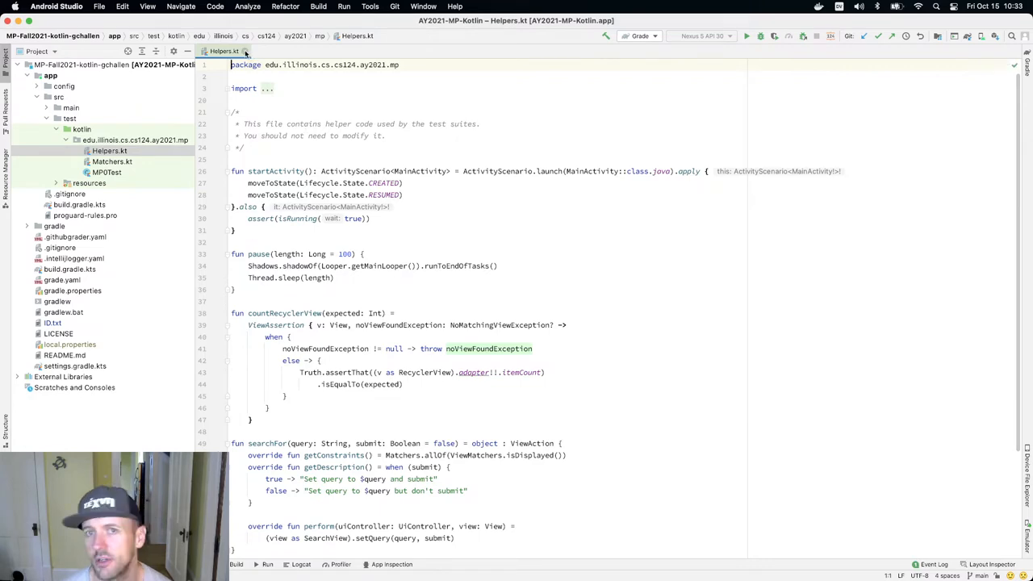
{"action": "left_click", "coordinate": [106, 172]}
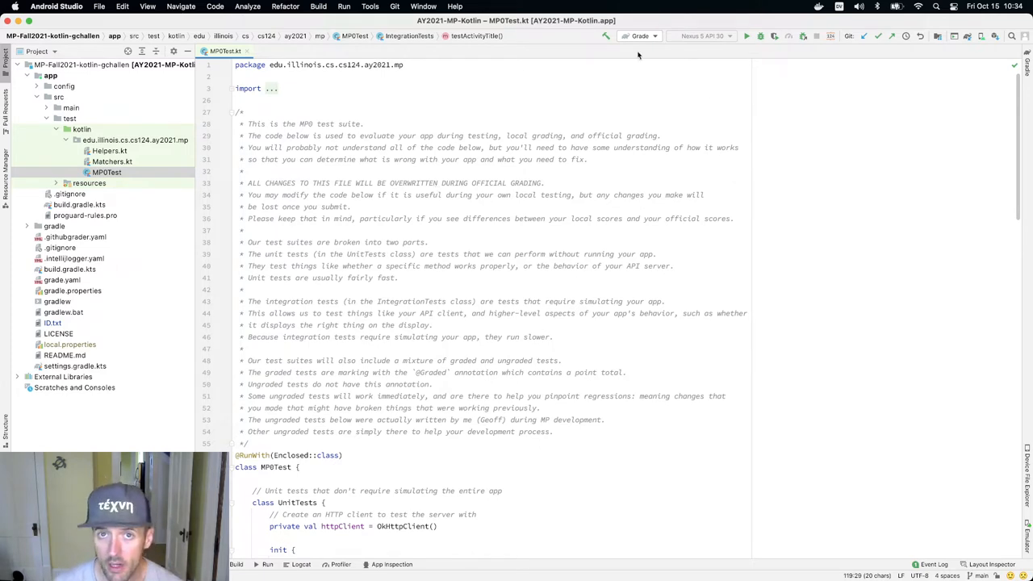
Choose the Test MP0 run configuration and run it, getting four passed and one failed of five tests.
{"action": "left_click", "coordinate": [639, 35]}
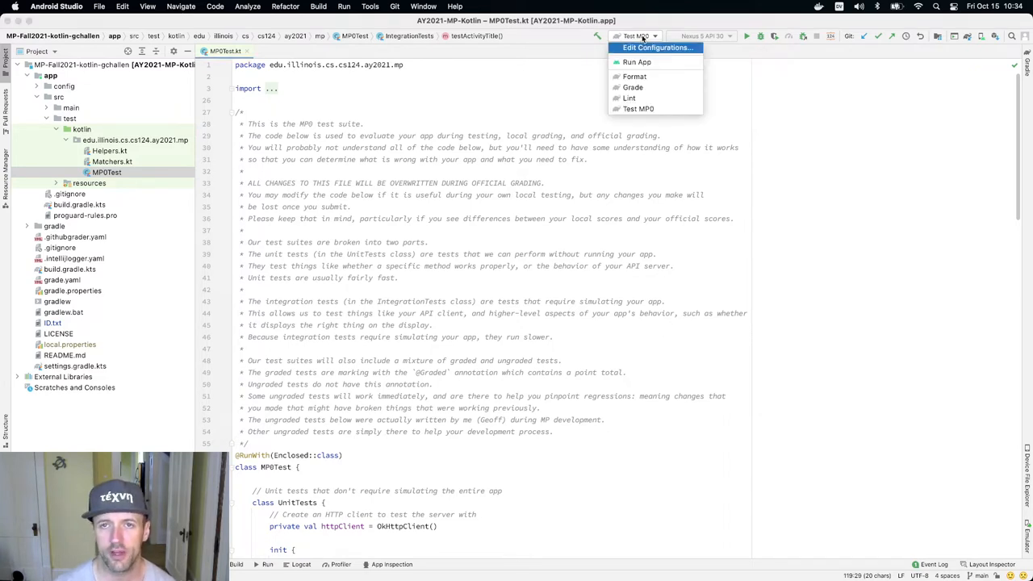
{"action": "left_click", "coordinate": [637, 108]}
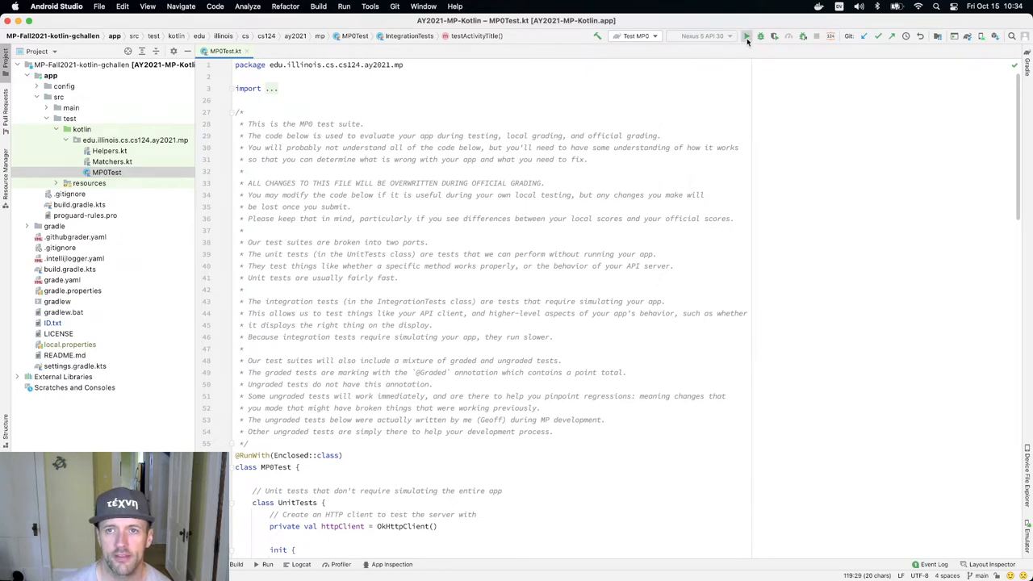
{"action": "left_click", "coordinate": [746, 36]}
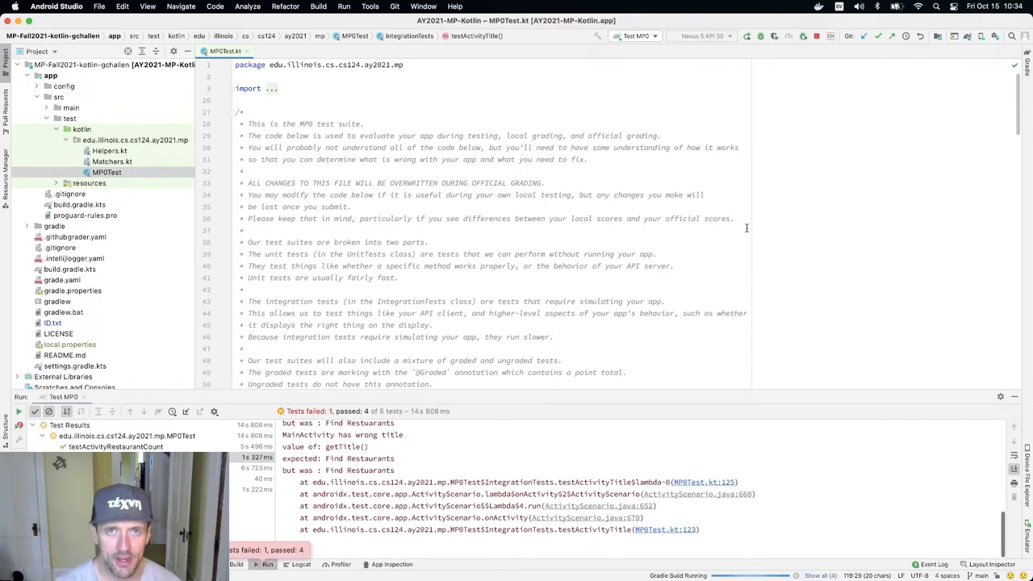
Rerun Test MP0 to show the full Gradle task output rather than the failing test's stack trace.
{"action": "left_click", "coordinate": [746, 36]}
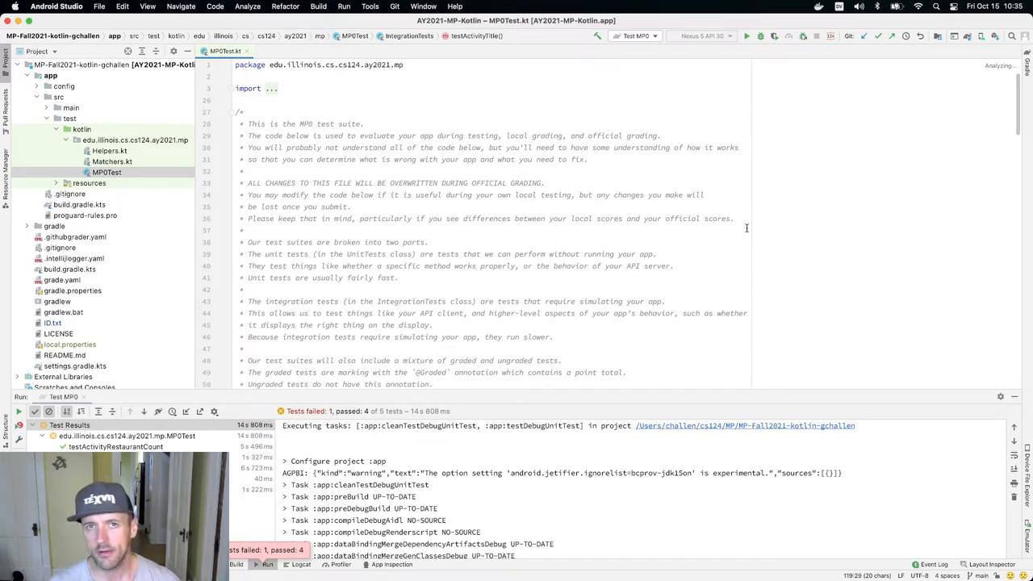
{"action": "mouse_move", "coordinate": [603, 193]}
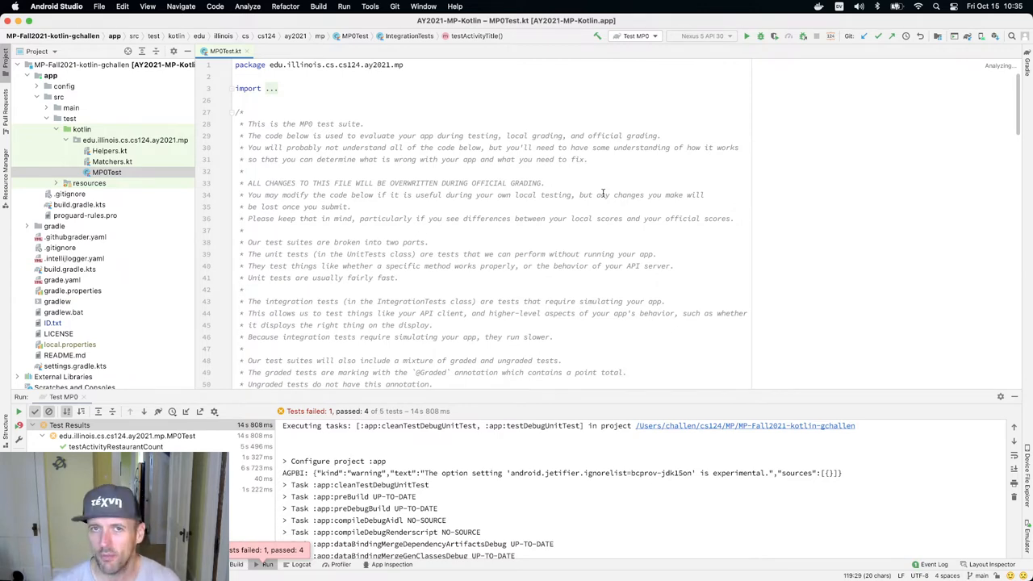
Scroll through the IntegrationTests class to the graded testActivityTitle test and its lifecycle log.
{"action": "scroll", "scroll_direction": "down", "scroll_amount": 3}
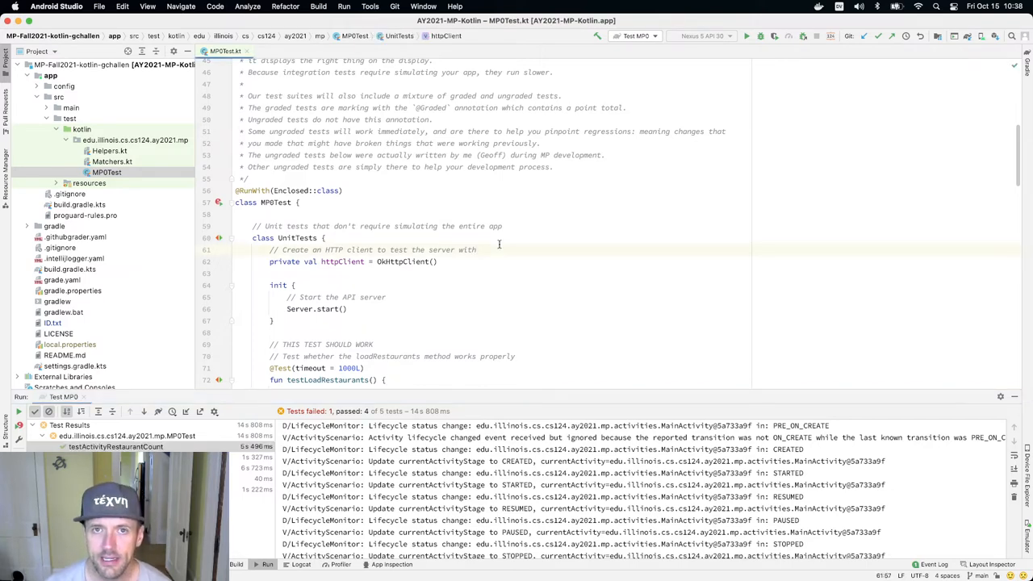
{"action": "scroll", "scroll_direction": "down", "scroll_amount": 3}
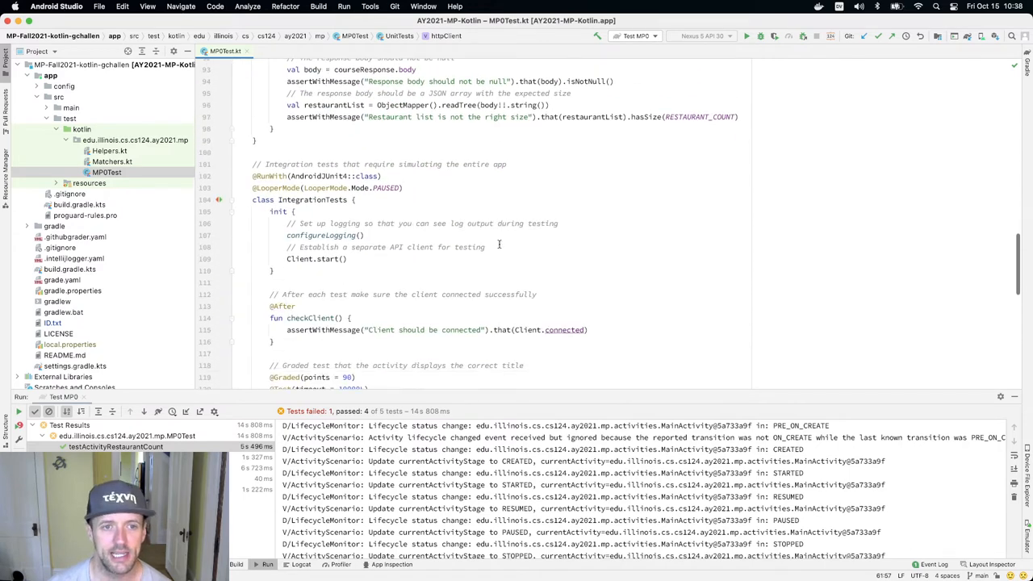
{"action": "scroll", "scroll_direction": "down", "scroll_amount": 3}
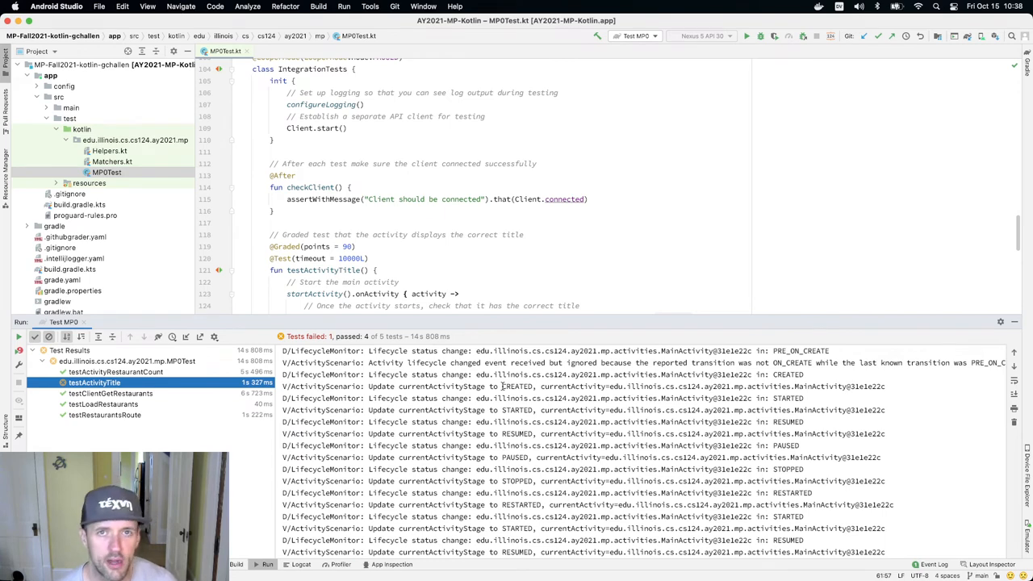
Scroll the testActivityTitle output to the 'MainActivity has wrong title, expected Find Restaurants' assertion and stack trace.
{"action": "scroll", "scroll_direction": "down", "scroll_amount": 3}
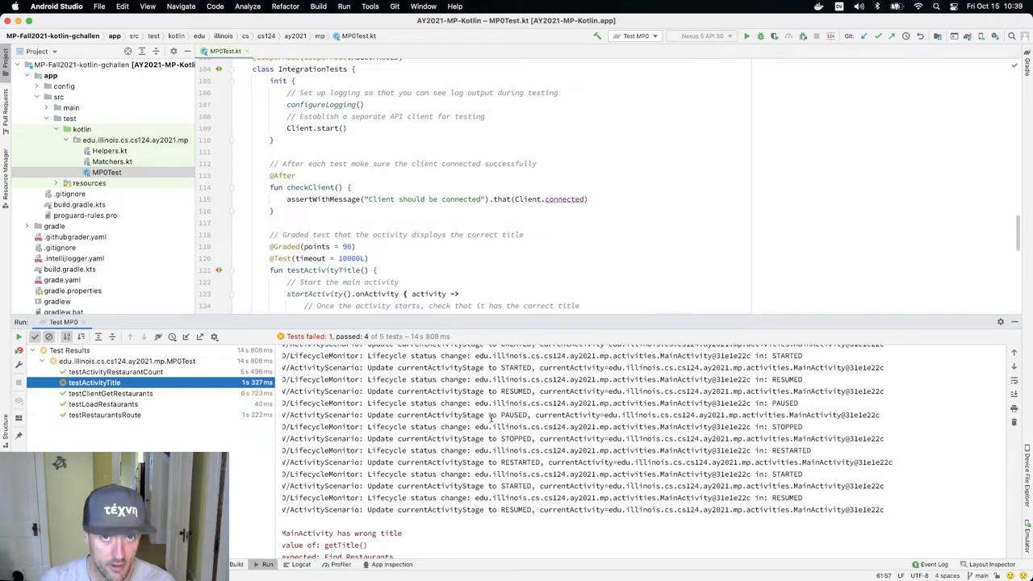
{"action": "scroll", "scroll_direction": "down", "scroll_amount": 3}
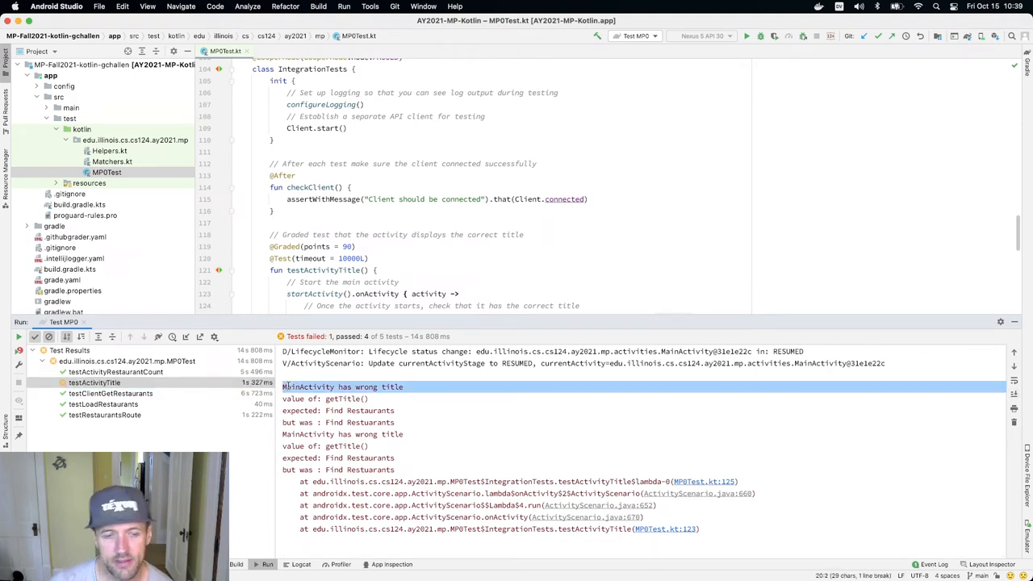
{"action": "mouse_move", "coordinate": [289, 388]}
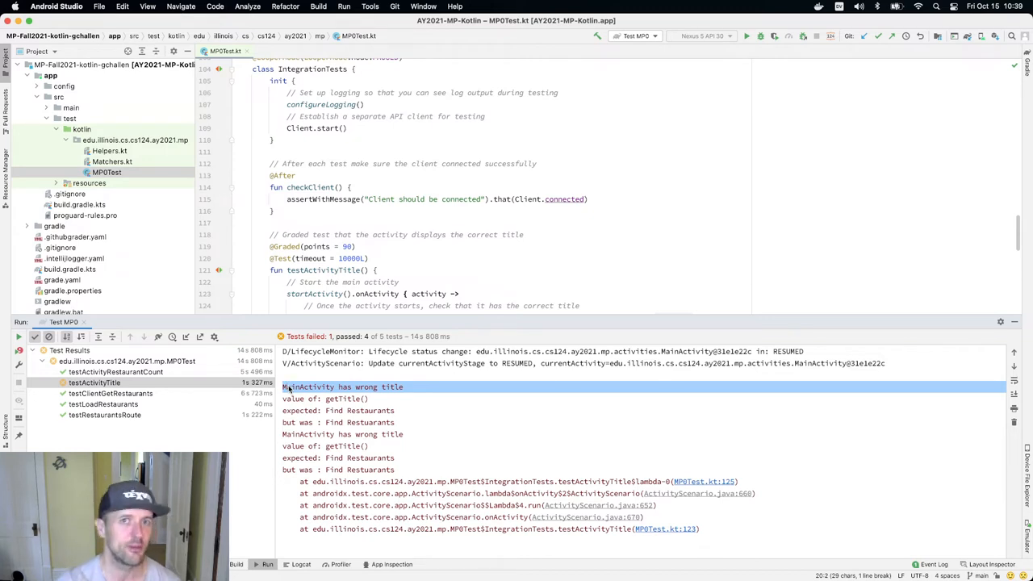
{"action": "scroll", "scroll_direction": "down", "scroll_amount": 3}
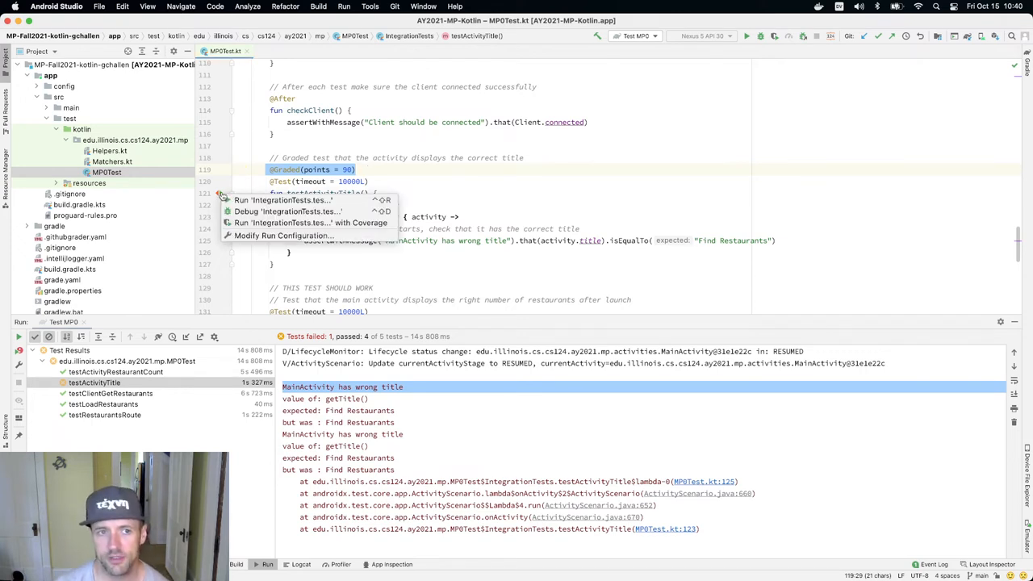
{"action": "mouse_move", "coordinate": [283, 199]}
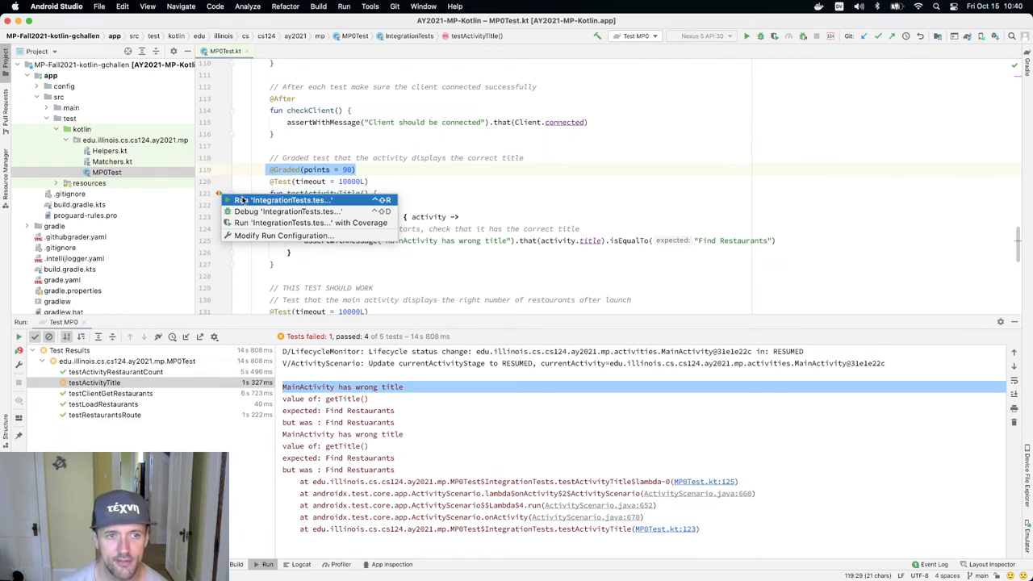
Run IntegrationTests.testActivityTitle on its own from the toolbar.
{"action": "key", "text": "Escape"}
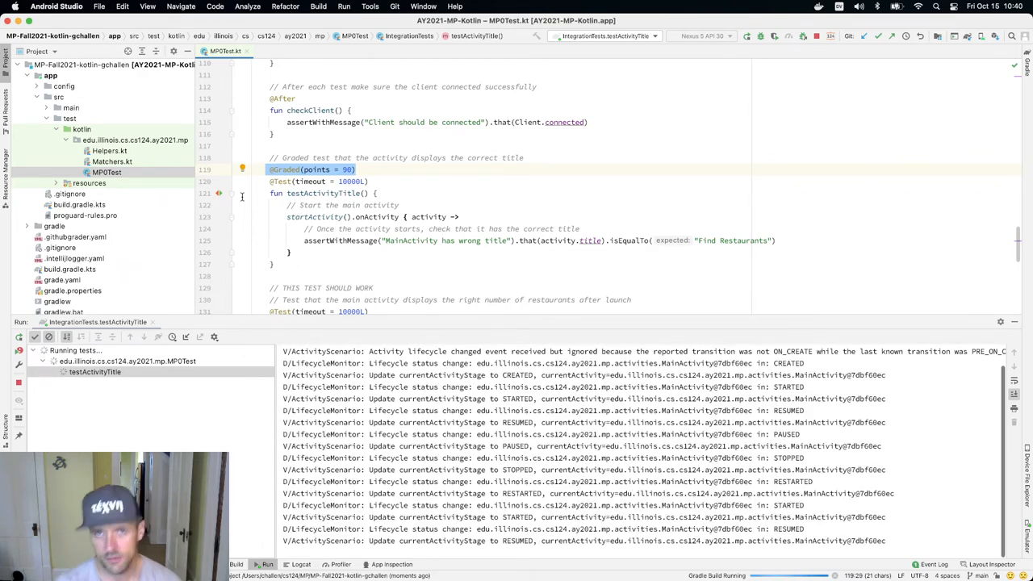
{"action": "left_click", "coordinate": [747, 36]}
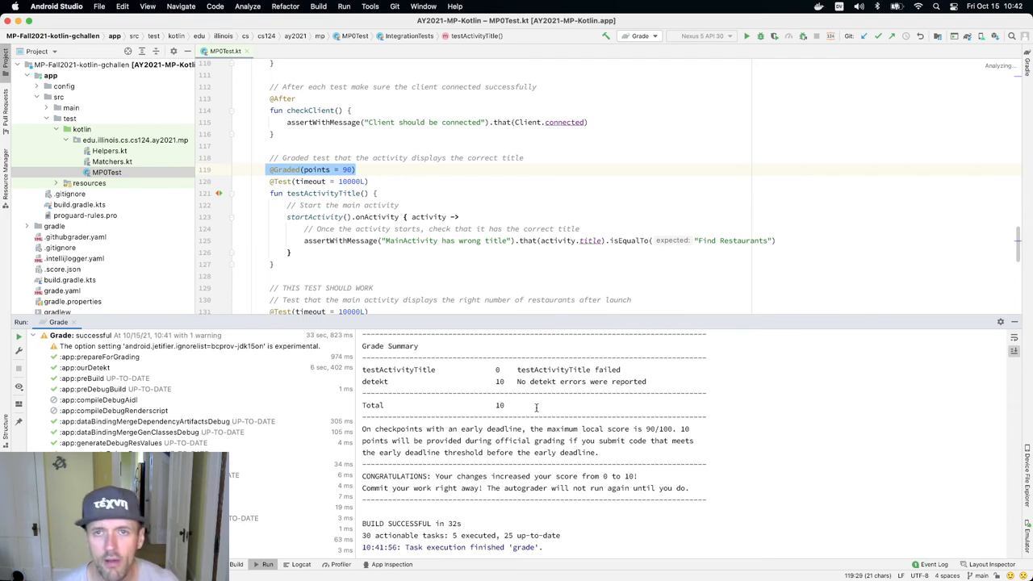
{"action": "mouse_move", "coordinate": [606, 436]}
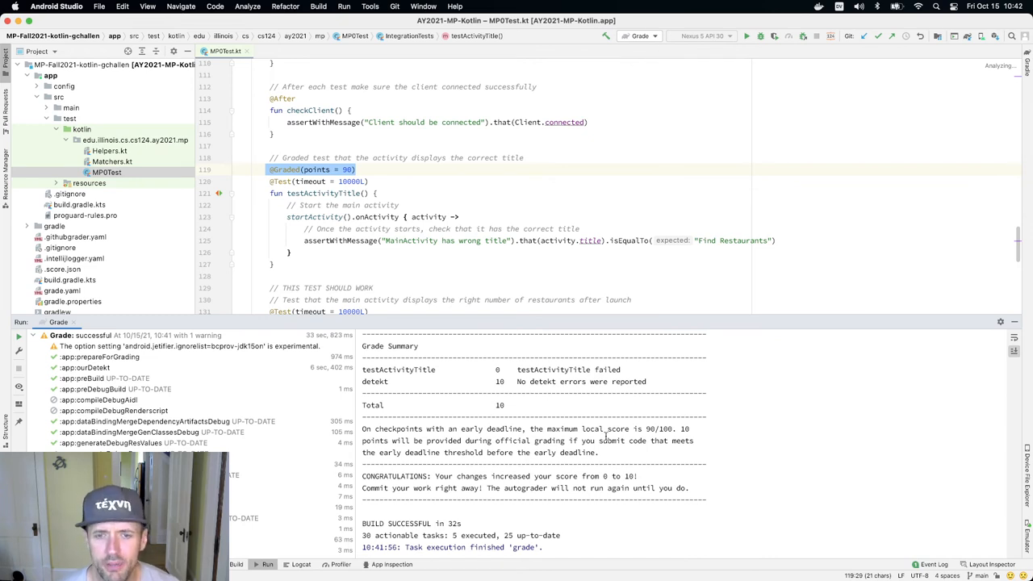
Switch the run configuration toward the Grade task after reading the score-10 grade summary.
{"action": "left_click", "coordinate": [638, 35]}
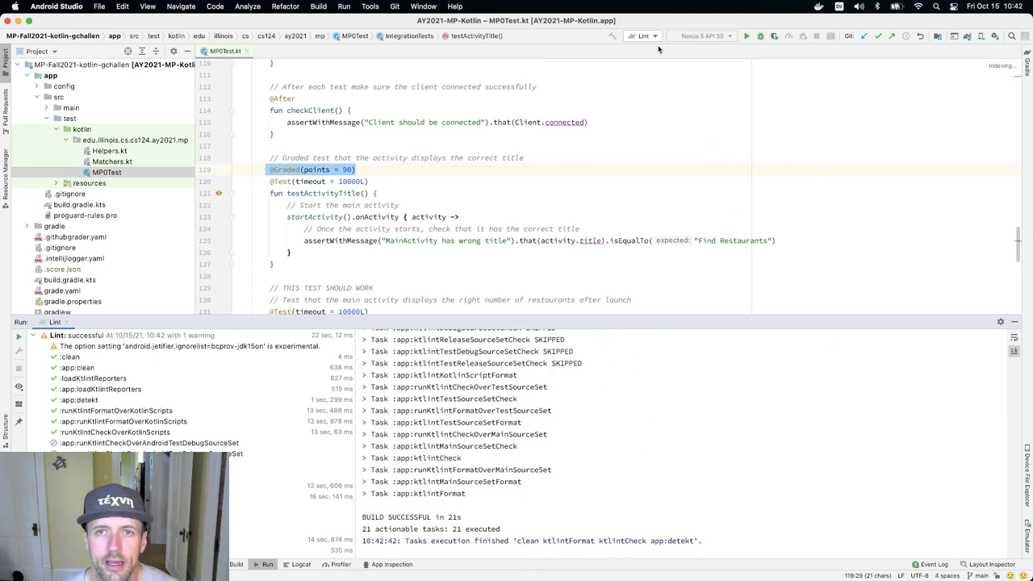
Reopen the run configurations list showing Format, Grade, Lint, Test MP0 and testActivityTitle after Lint succeeds.
{"action": "left_click", "coordinate": [643, 36]}
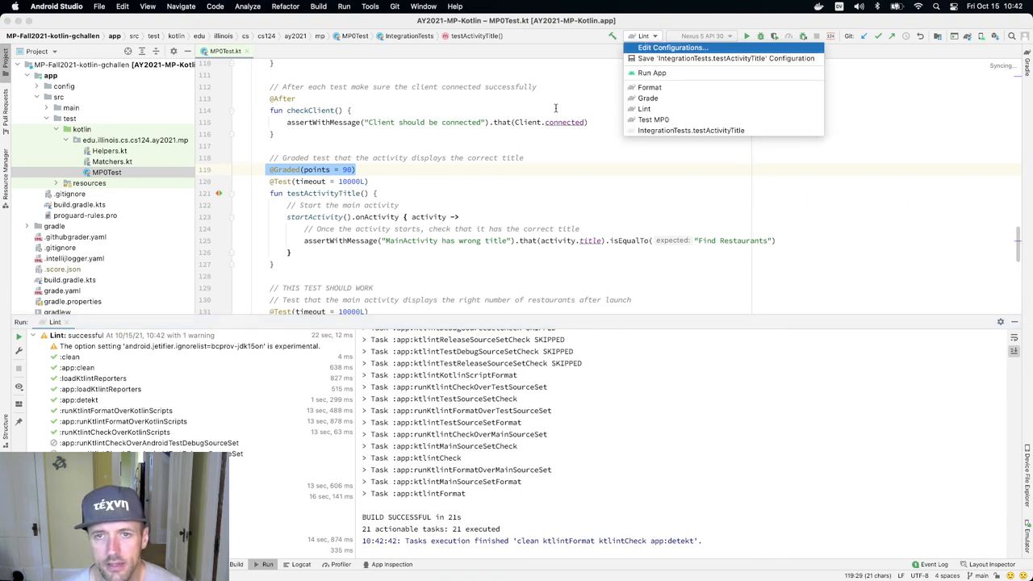